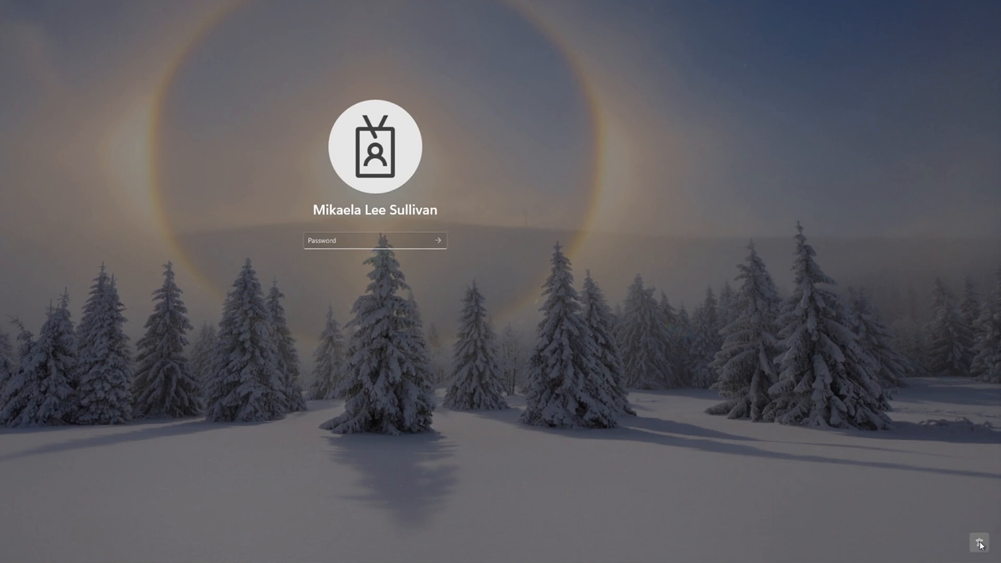
# Open the Accessibility flyout from the icon in the sign-in screen's bottom-right corner
pyautogui.click(978, 542)
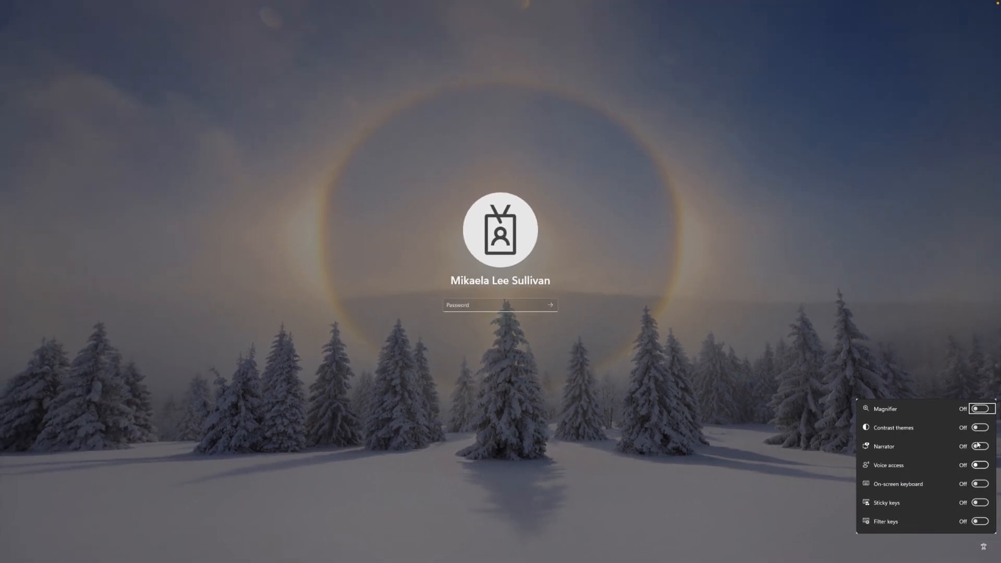
# Toggle Magnifier on and back off, then turn on Contrast themes
pyautogui.click(981, 409)
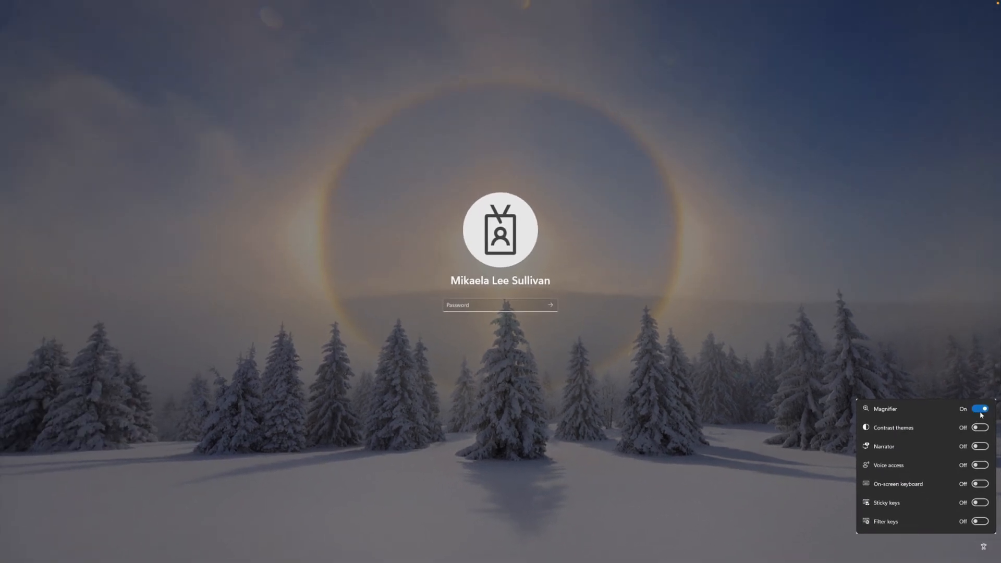
pyautogui.click(980, 409)
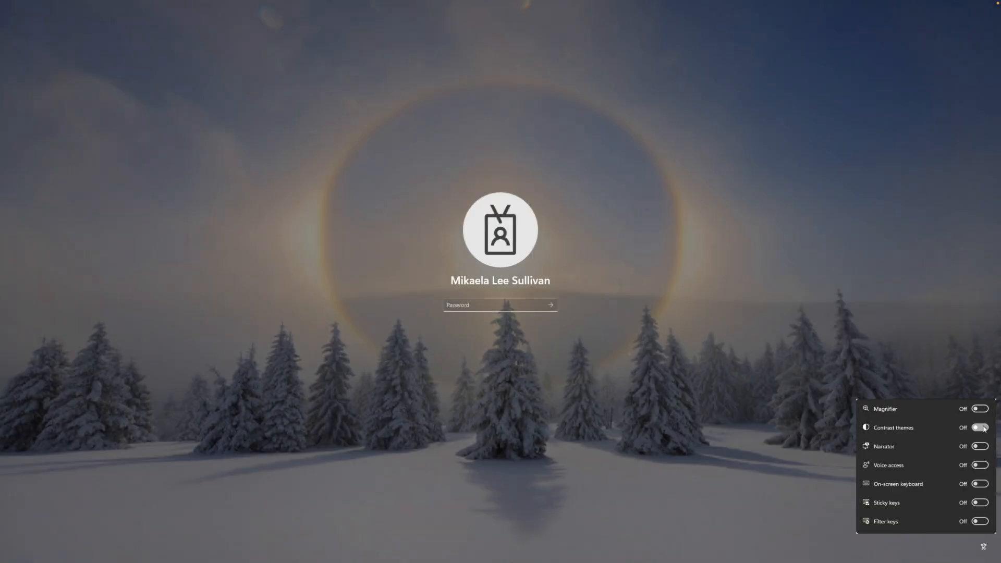
pyautogui.click(980, 428)
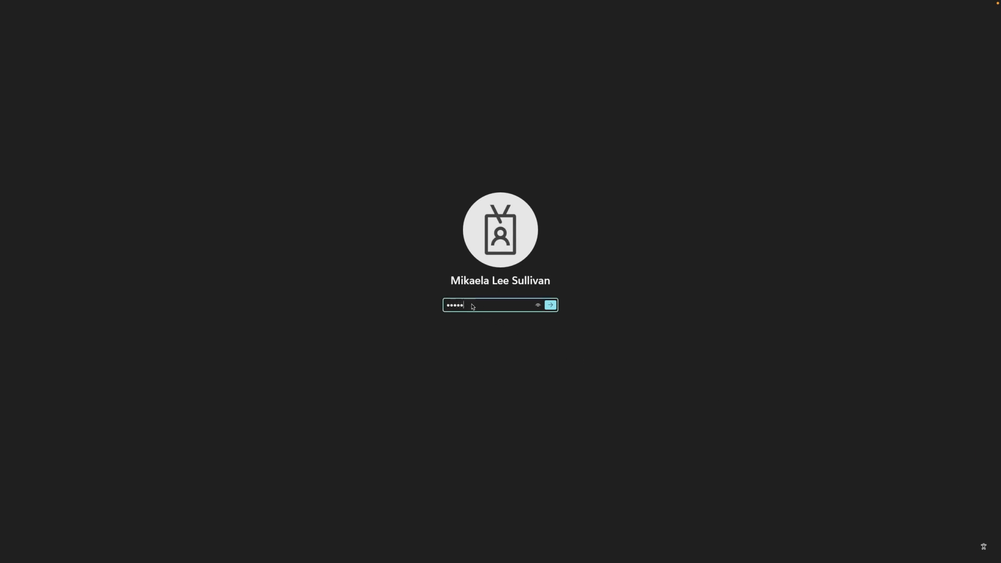
pyautogui.write('password')
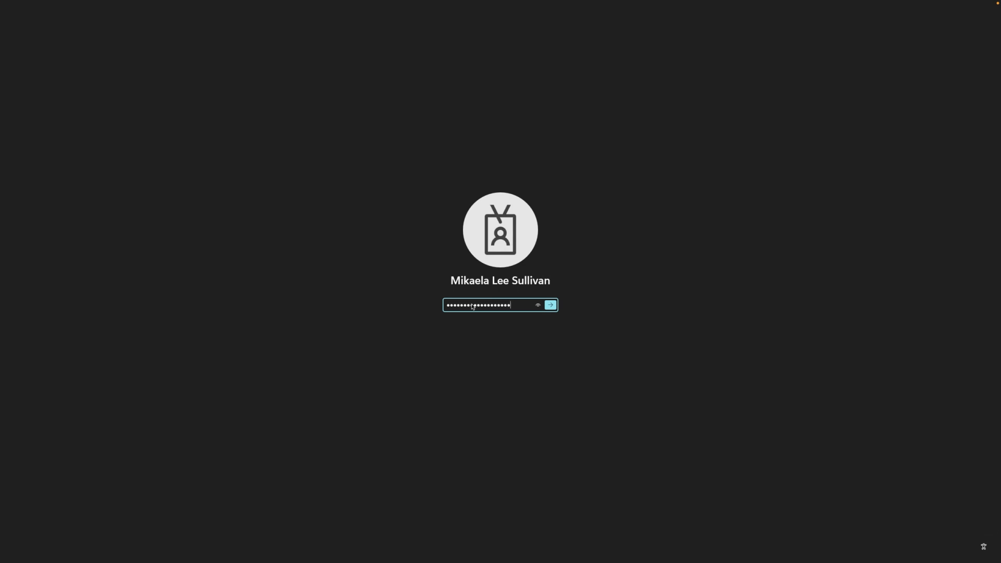